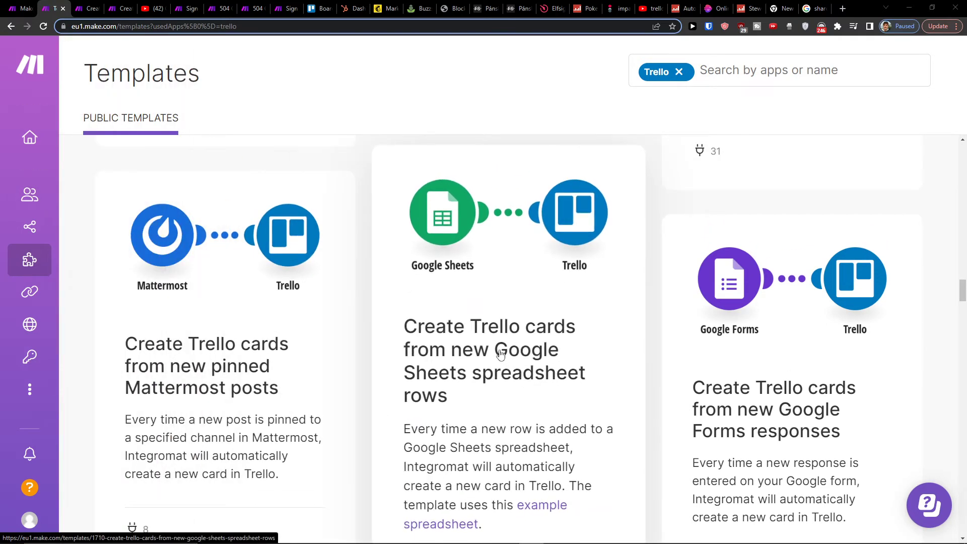
# Step: Choose the 'Create Trello cards from new Google Sheets spreadsheet rows' template card
pyautogui.scroll(-3)
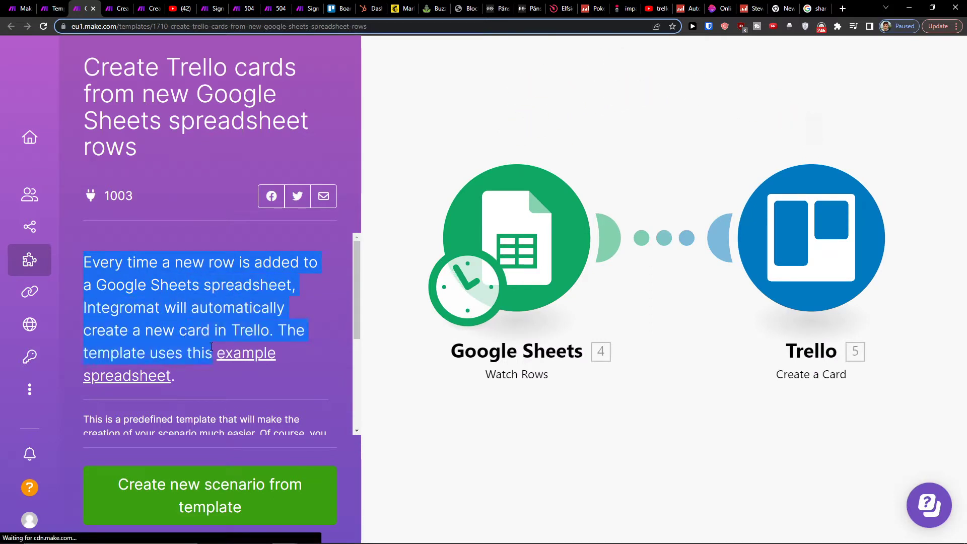
pyautogui.click(219, 345)
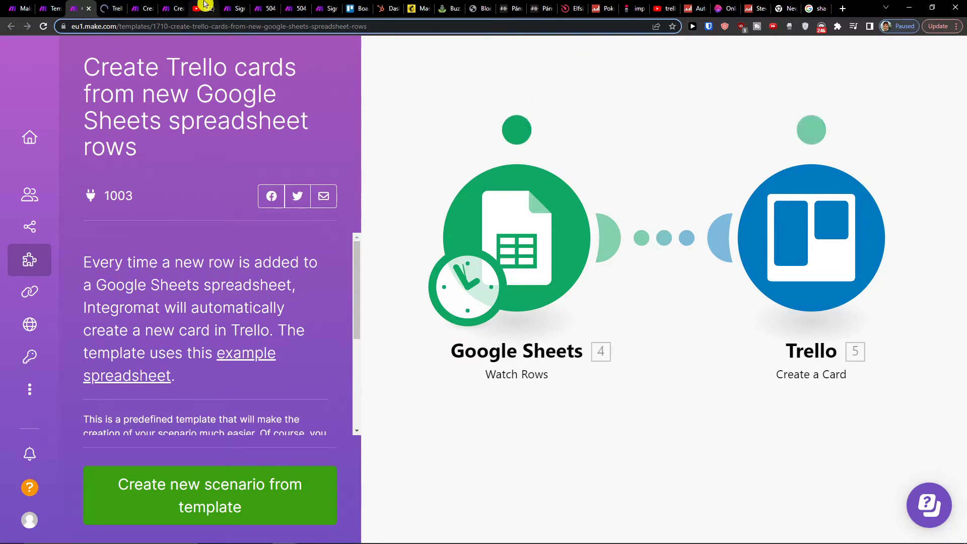
pyautogui.click(190, 8)
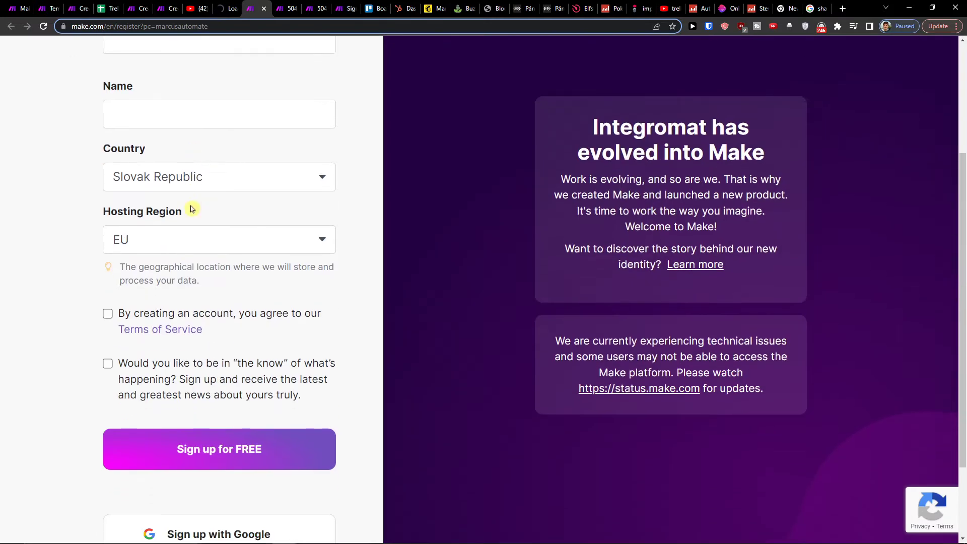
pyautogui.scroll(-3)
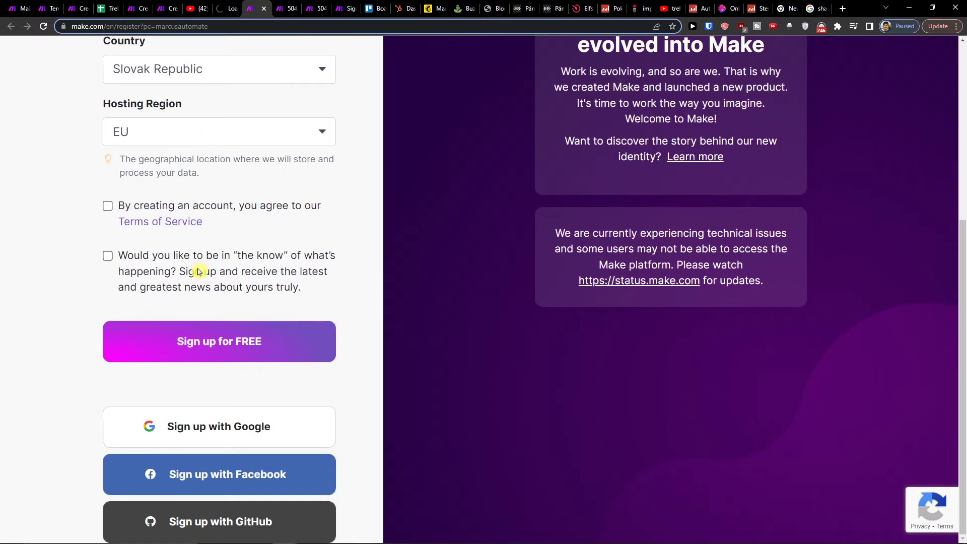
pyautogui.click(11, 26)
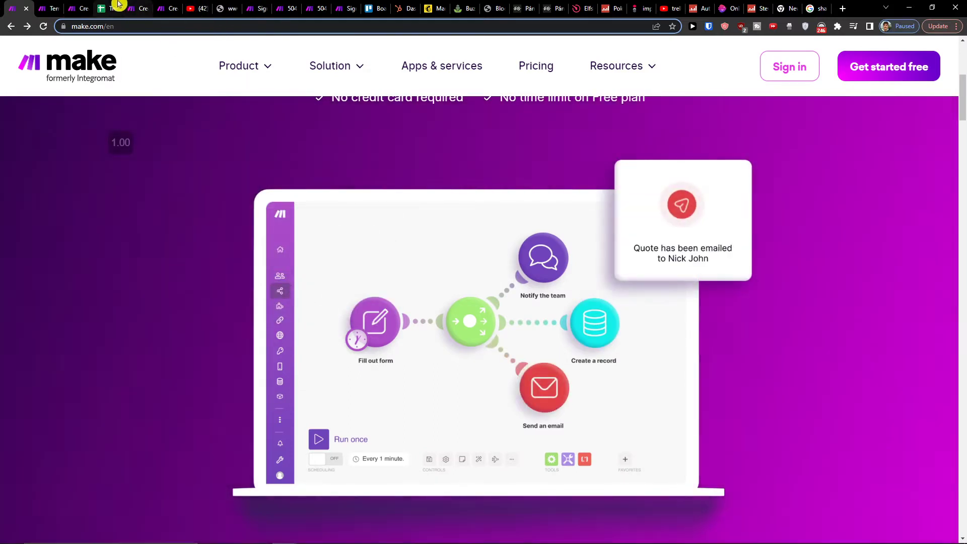
pyautogui.click(102, 9)
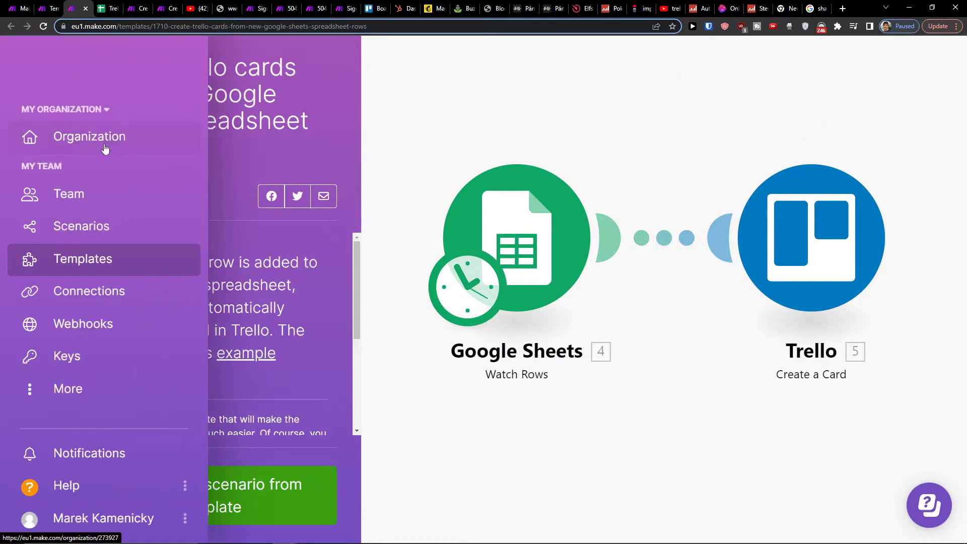
pyautogui.click(83, 259)
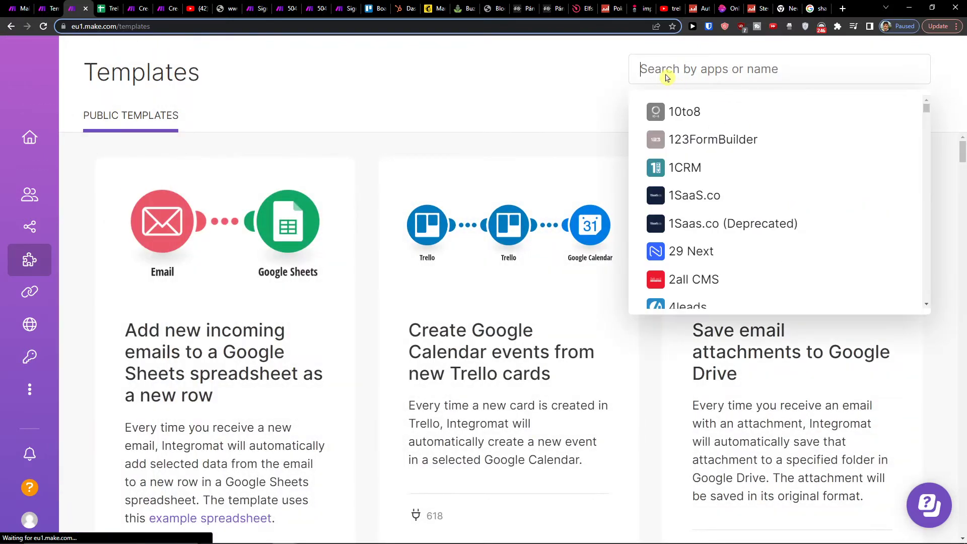
pyautogui.write('tre')
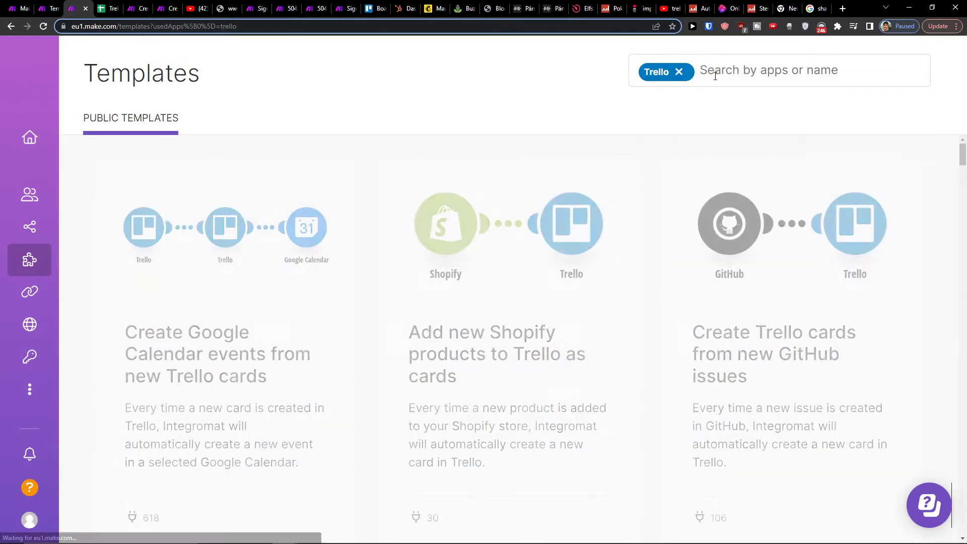
pyautogui.write('sheet')
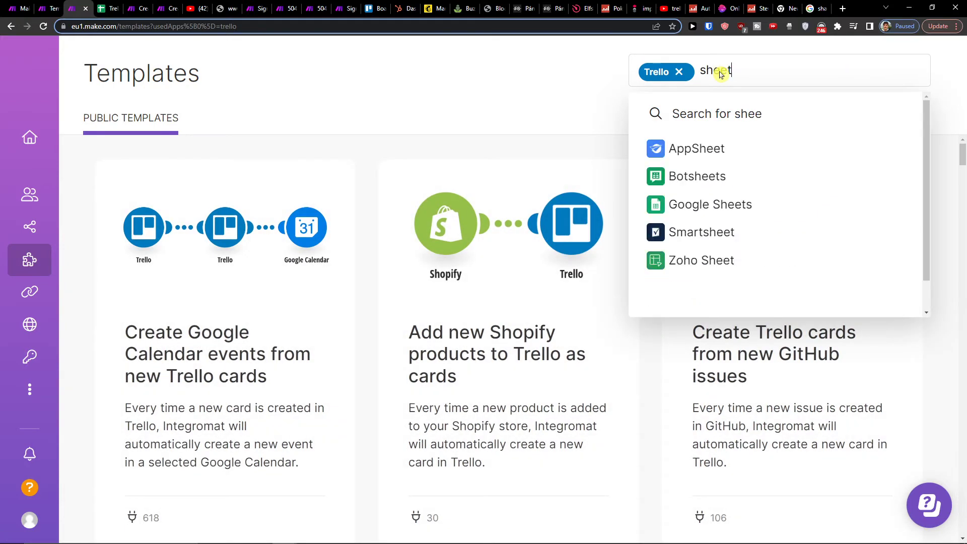
pyautogui.click(710, 205)
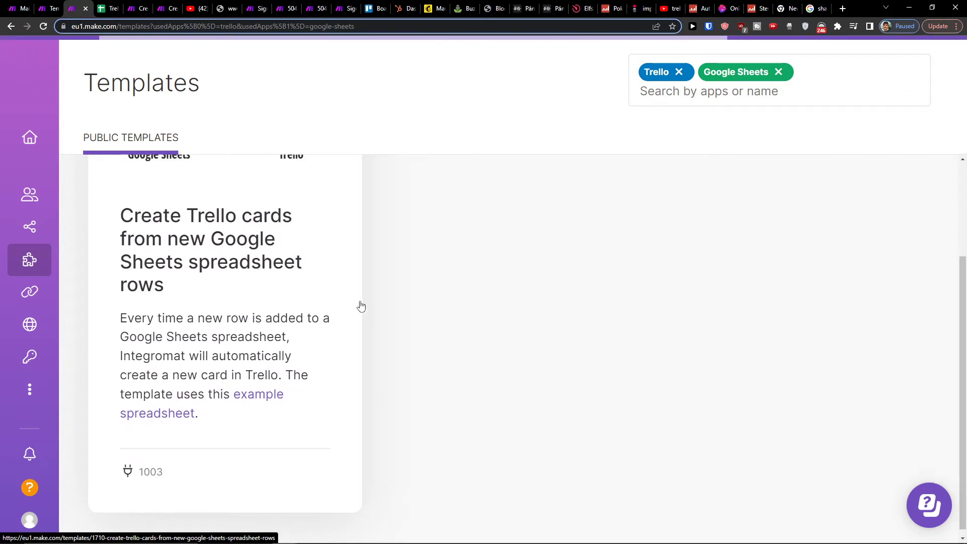
pyautogui.scroll(3)
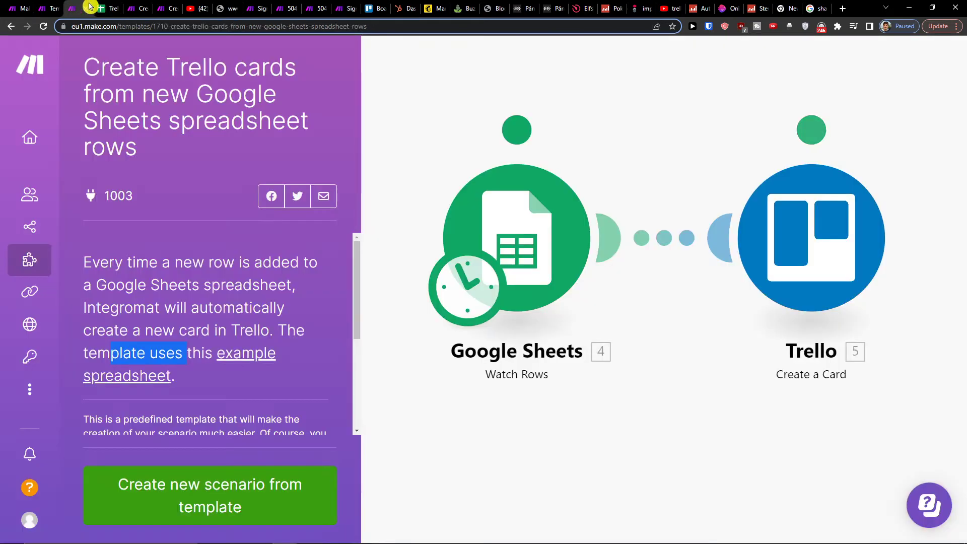
# Step: Create a new scenario from the template and pick the Contact Information (Responses) spreadsheet
pyautogui.scroll(-3)
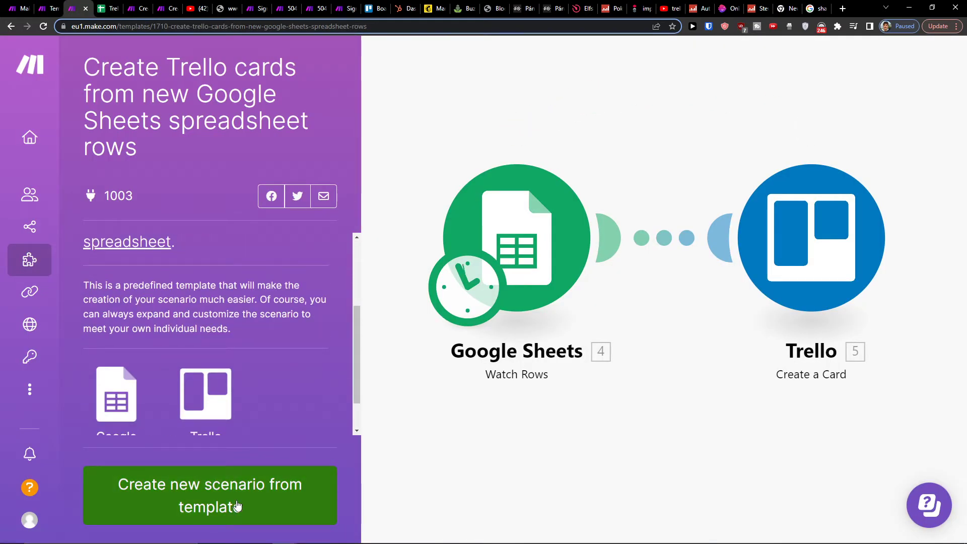
pyautogui.click(209, 496)
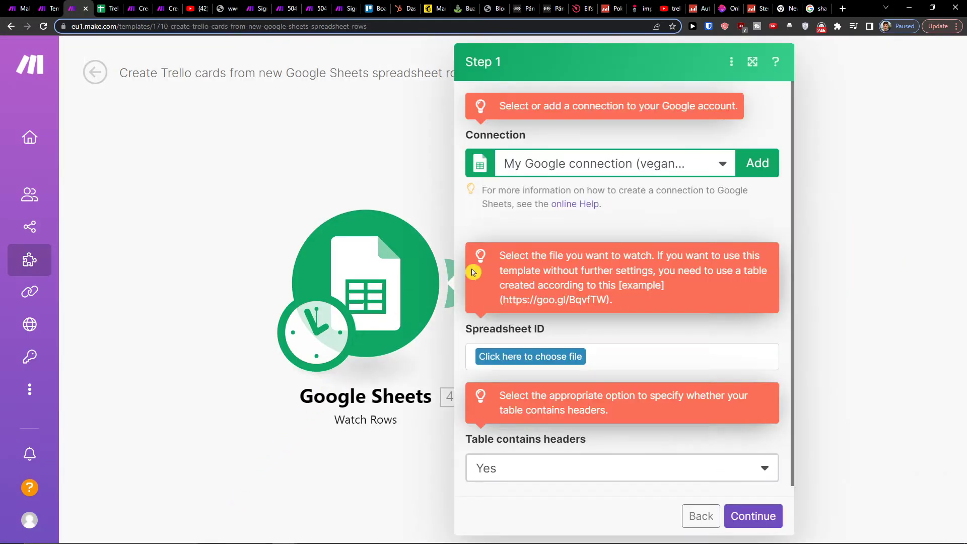
pyautogui.click(529, 355)
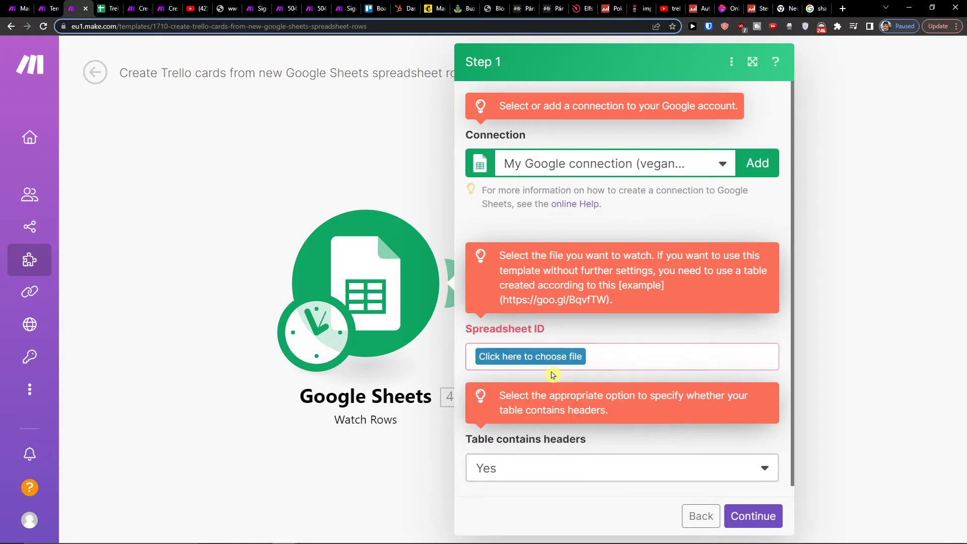
pyautogui.click(529, 357)
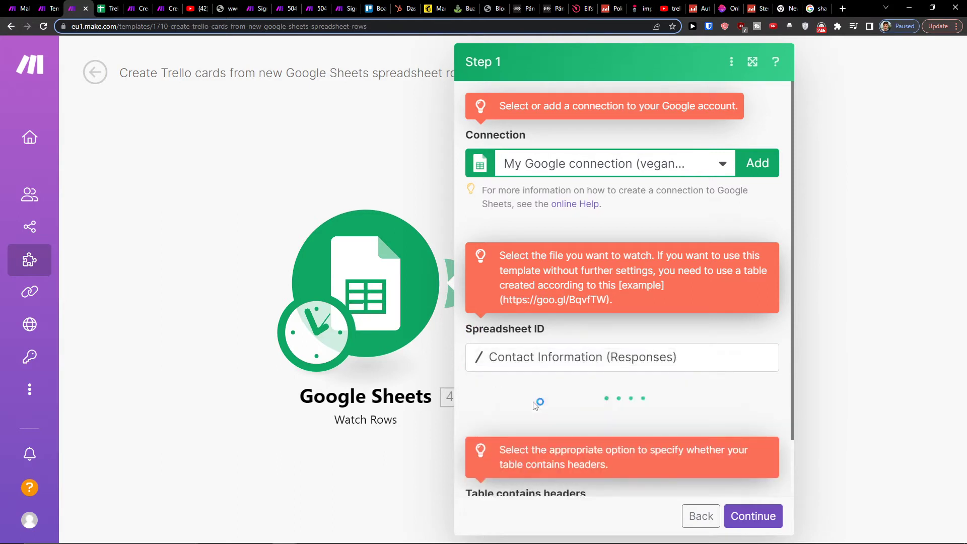
# Step: Keep table headers as Yes and confirm the Google Sheets Watch Rows trigger settings
pyautogui.click(622, 457)
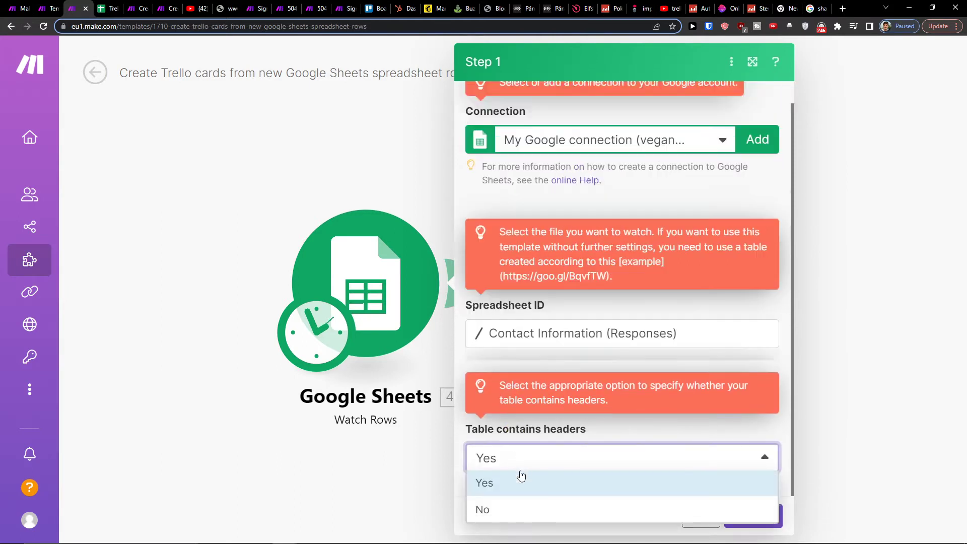
pyautogui.click(485, 483)
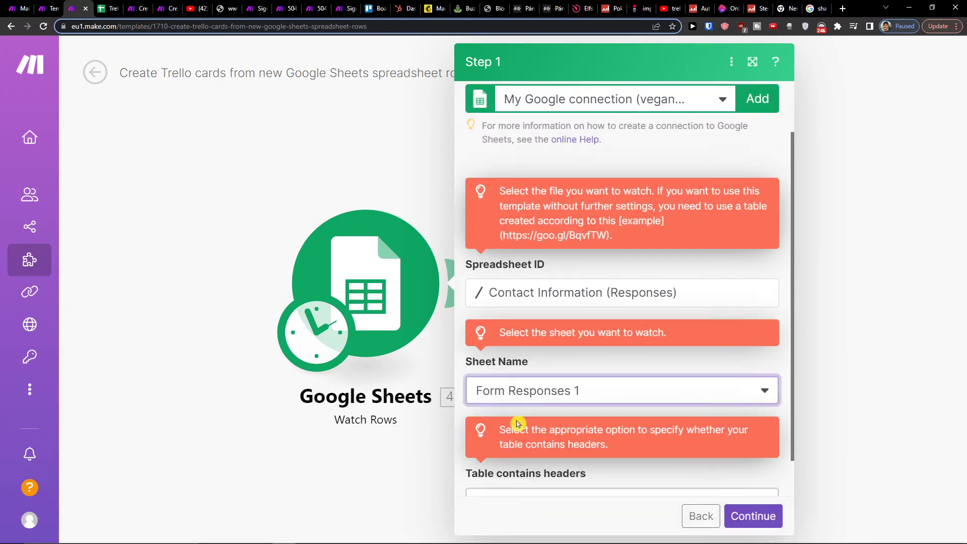
pyautogui.scroll(-3)
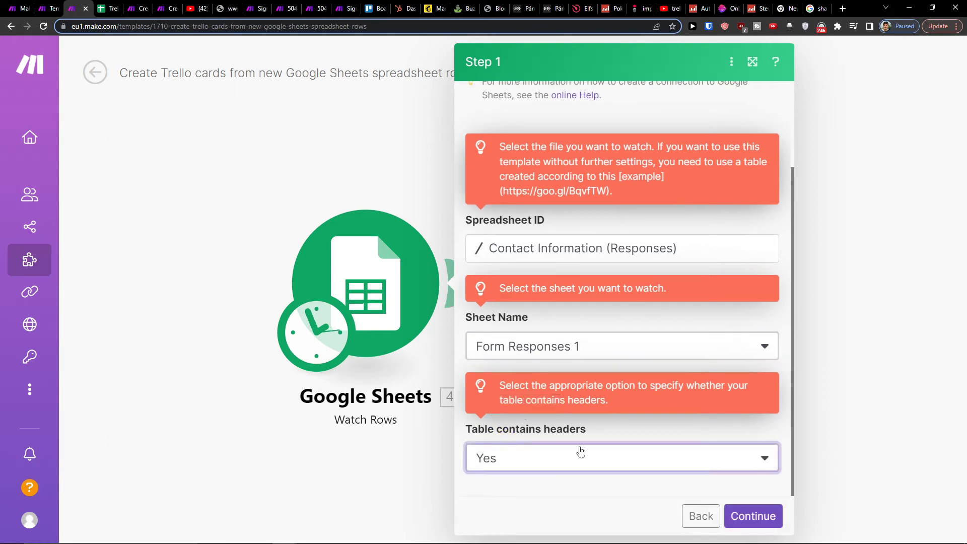
pyautogui.click(751, 516)
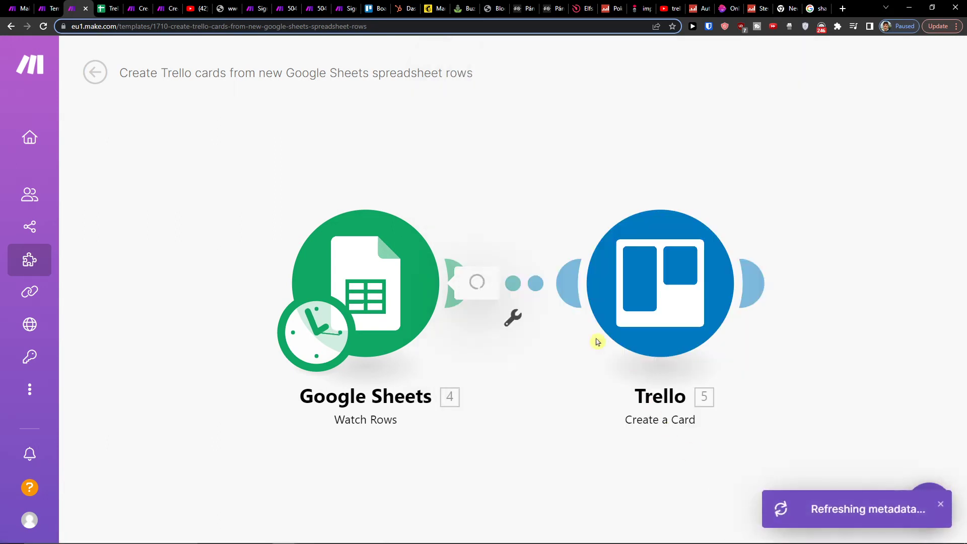
pyautogui.click(659, 283)
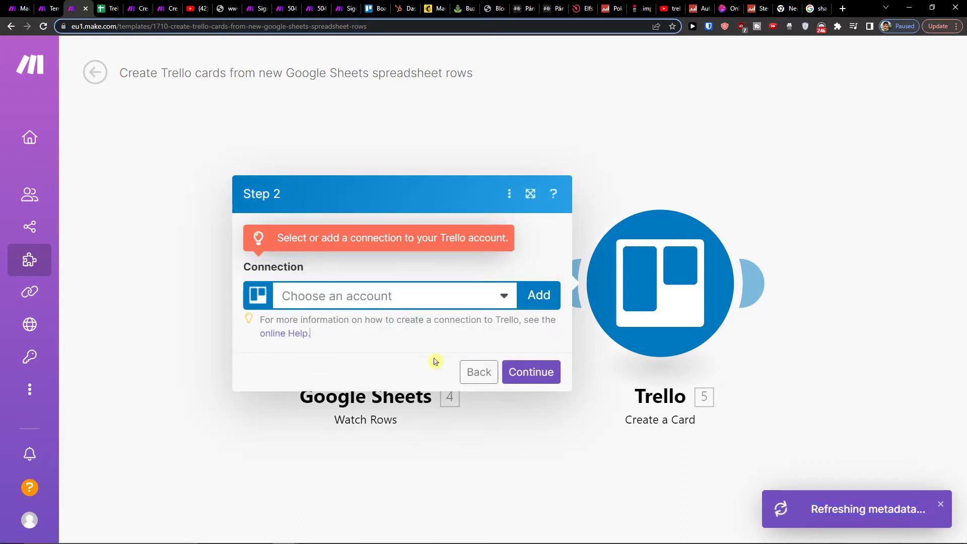
# Step: Add a Trello connection and save it to begin Trello authorization
pyautogui.click(538, 295)
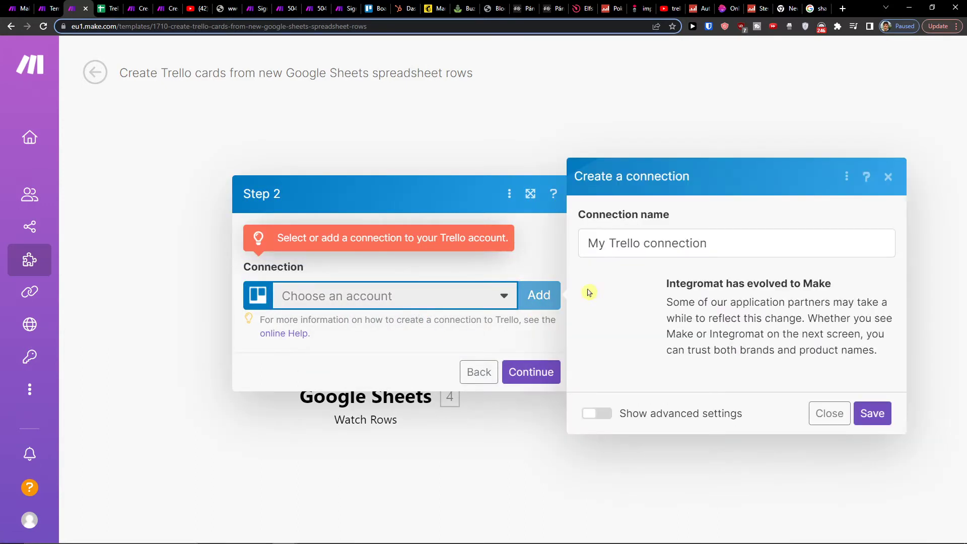
pyautogui.click(872, 413)
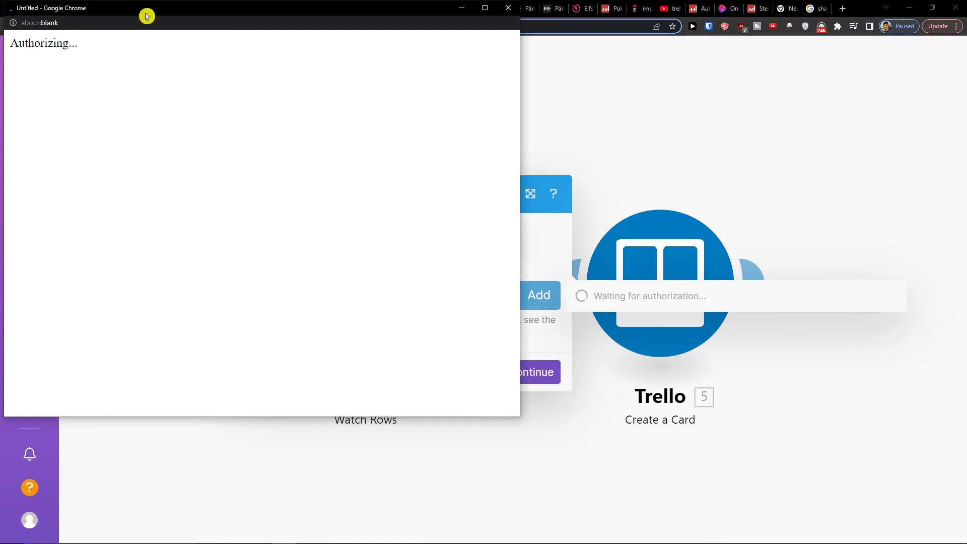
pyautogui.moveTo(148, 16); pyautogui.dragTo(339, 89)
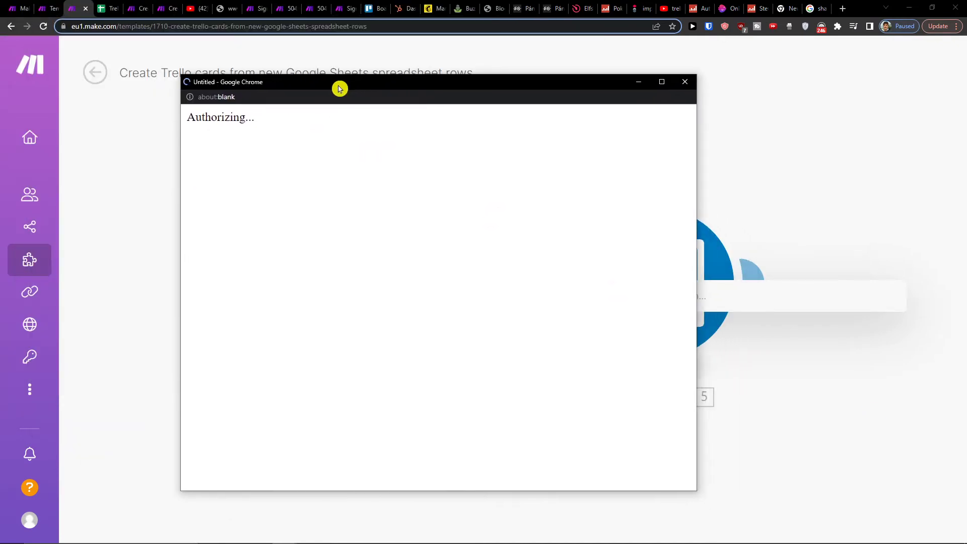
pyautogui.moveTo(339, 89); pyautogui.dragTo(315, 74)
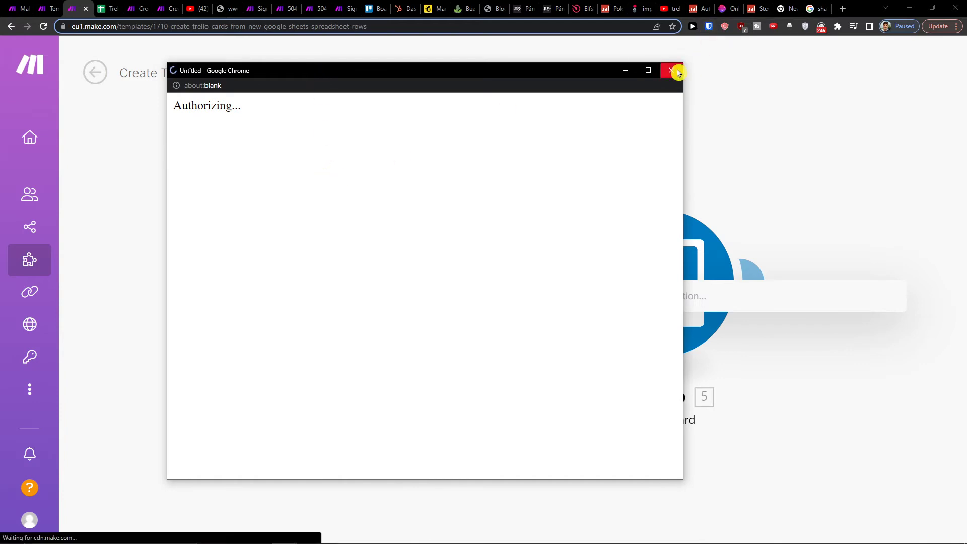
pyautogui.moveTo(674, 73)
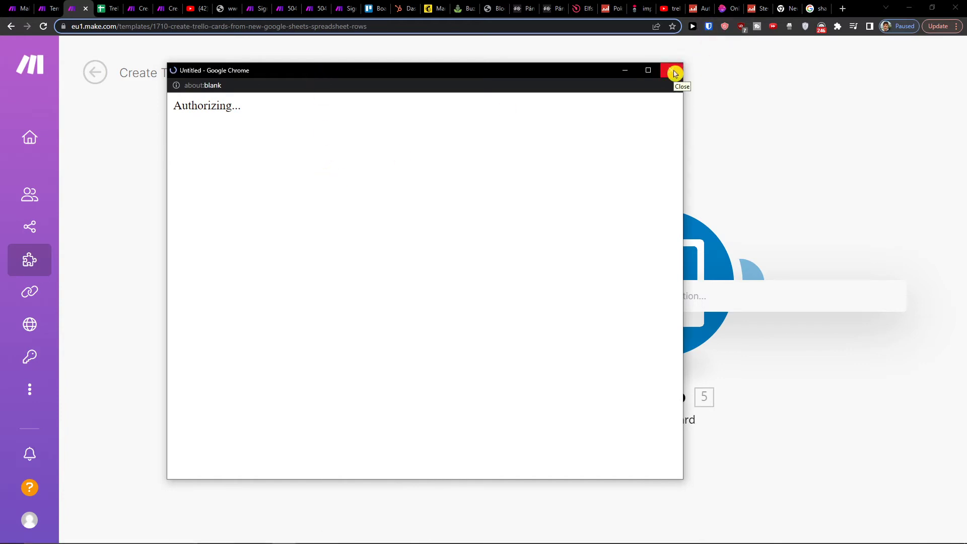
# Step: Close the stalled Trello authorization window and go back from the connection step
pyautogui.click(672, 71)
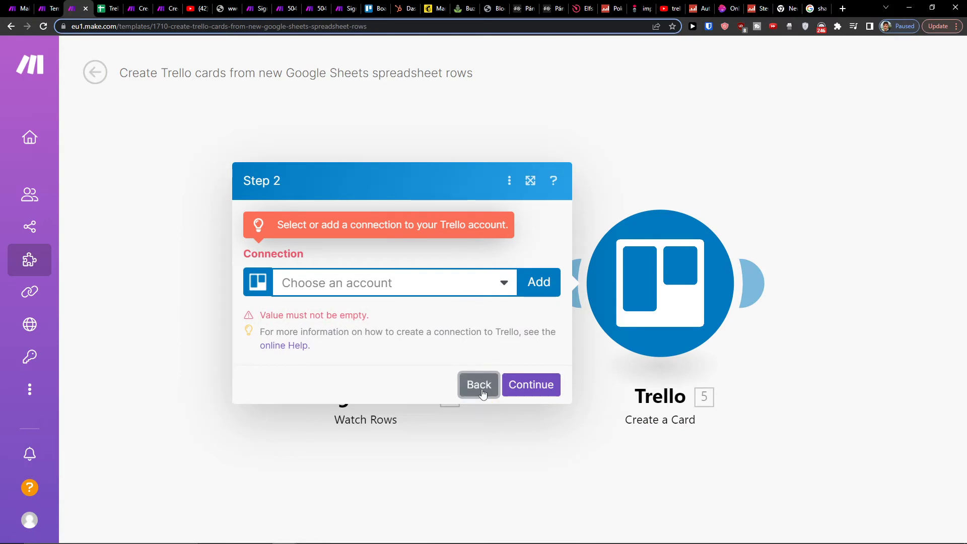
pyautogui.click(477, 384)
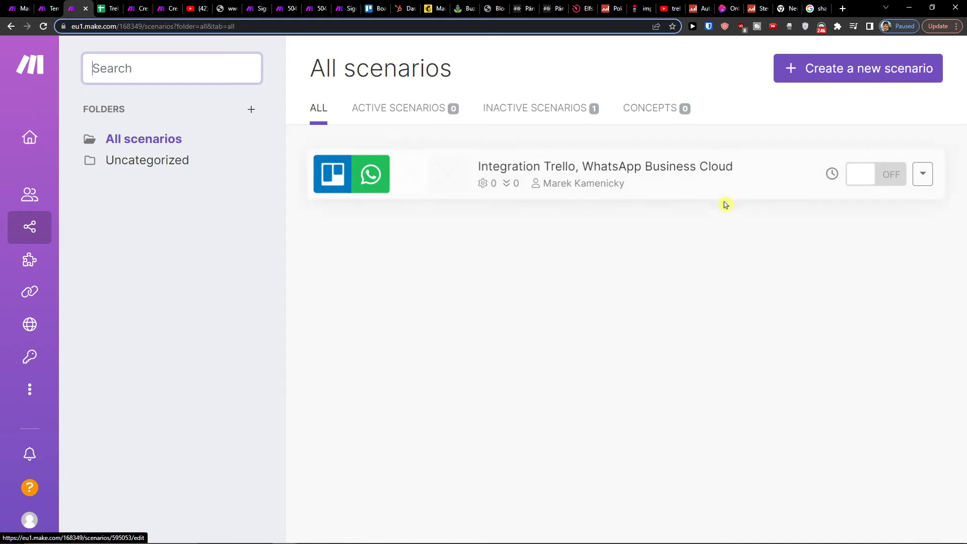
# Step: Open the Integration Trello, WhatsApp Business Cloud scenario in the editor
pyautogui.click(606, 166)
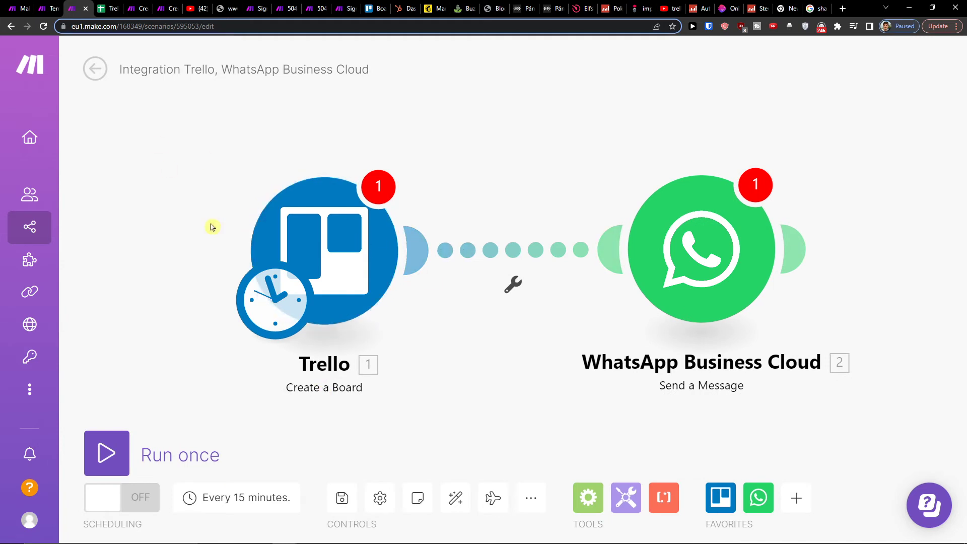
pyautogui.moveTo(825, 192)
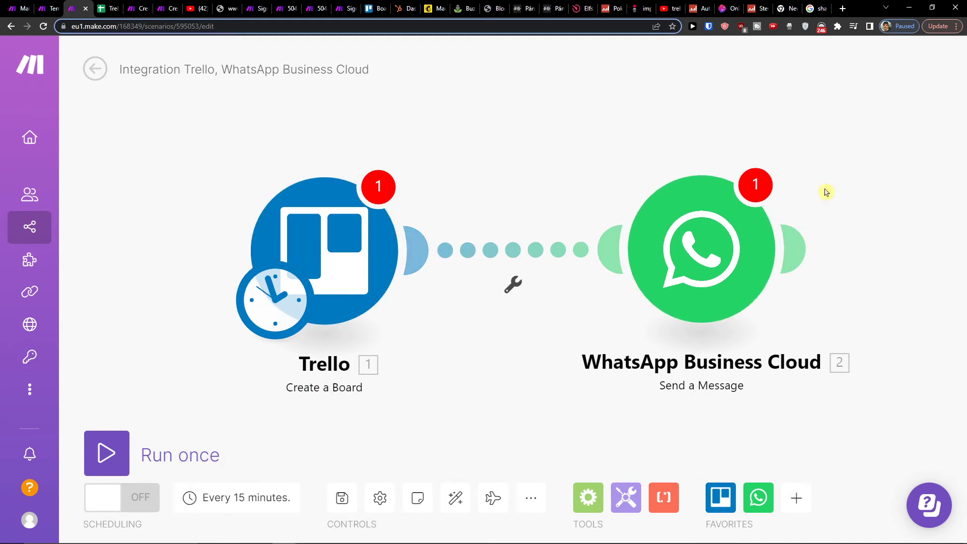
pyautogui.moveTo(342, 498)
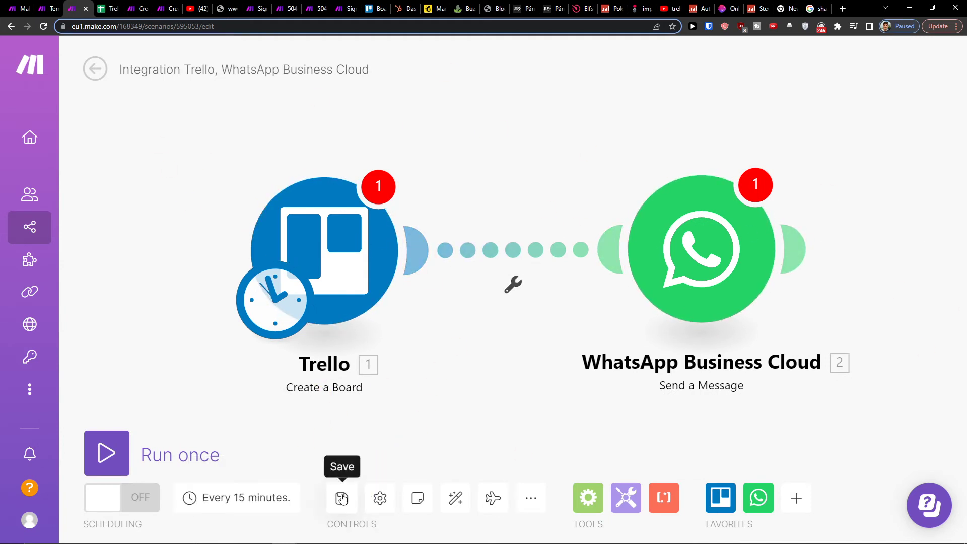
pyautogui.moveTo(106, 452)
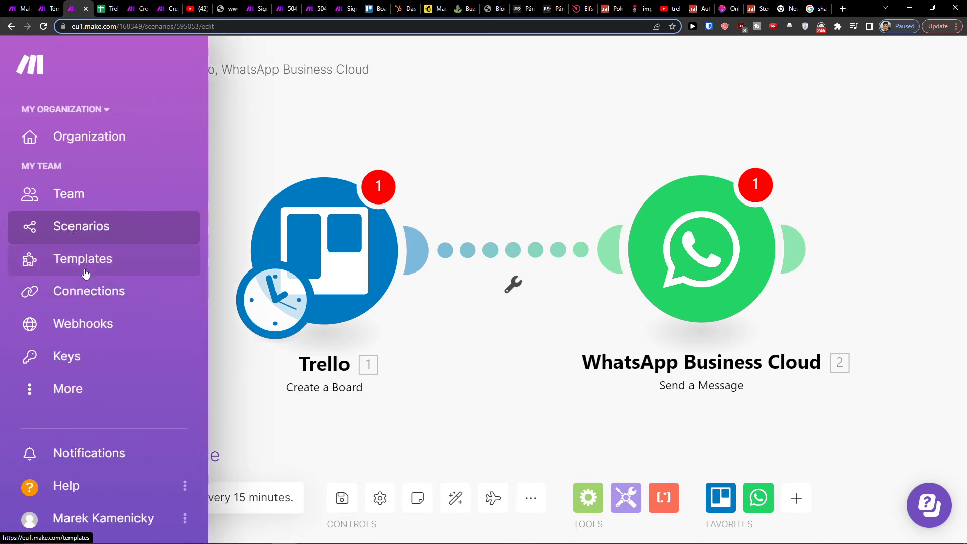
# Step: Go to the public templates gallery and browse the list
pyautogui.click(83, 259)
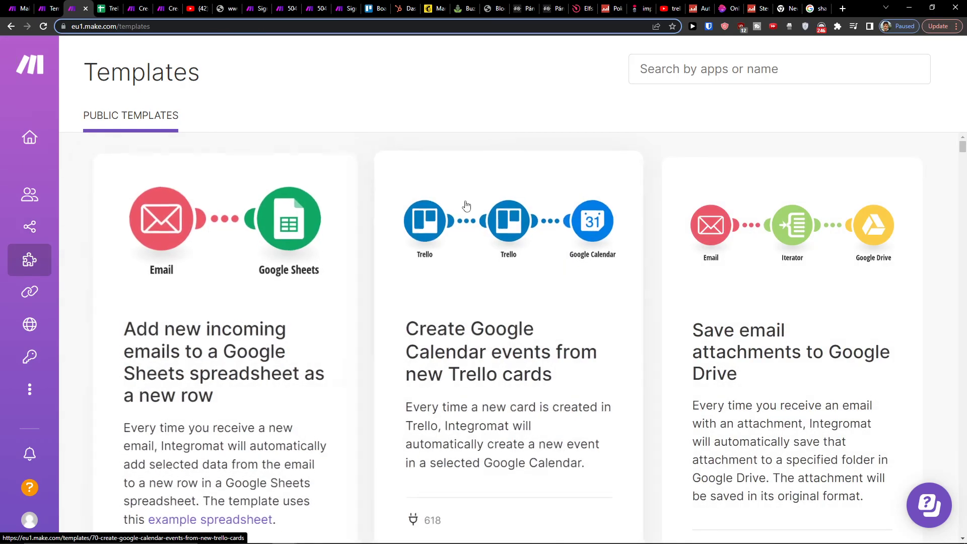
pyautogui.scroll(-3)
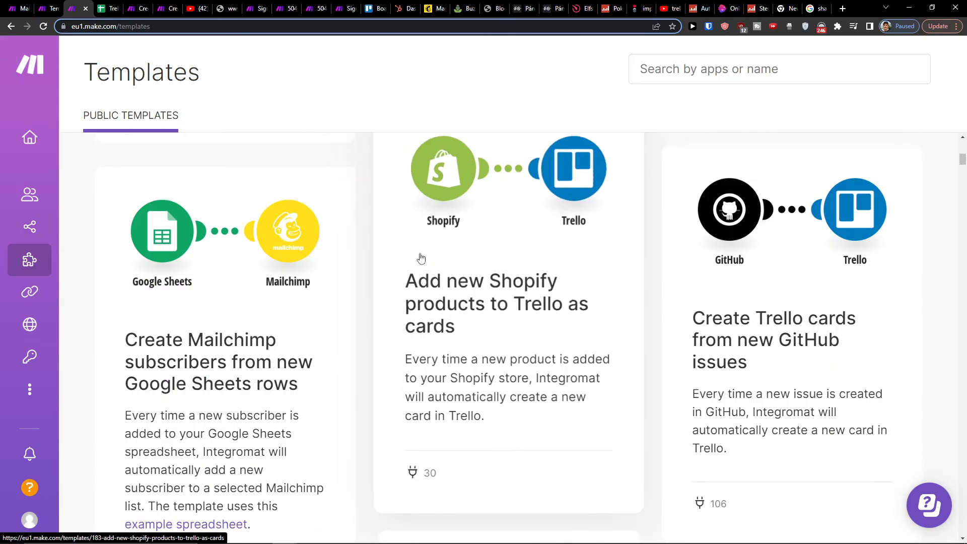
pyautogui.scroll(-3)
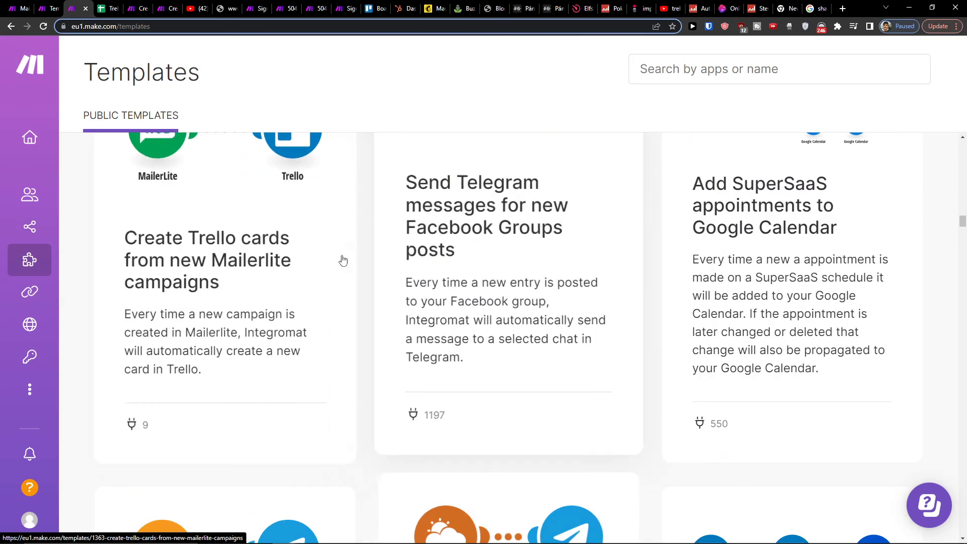
pyautogui.scroll(3)
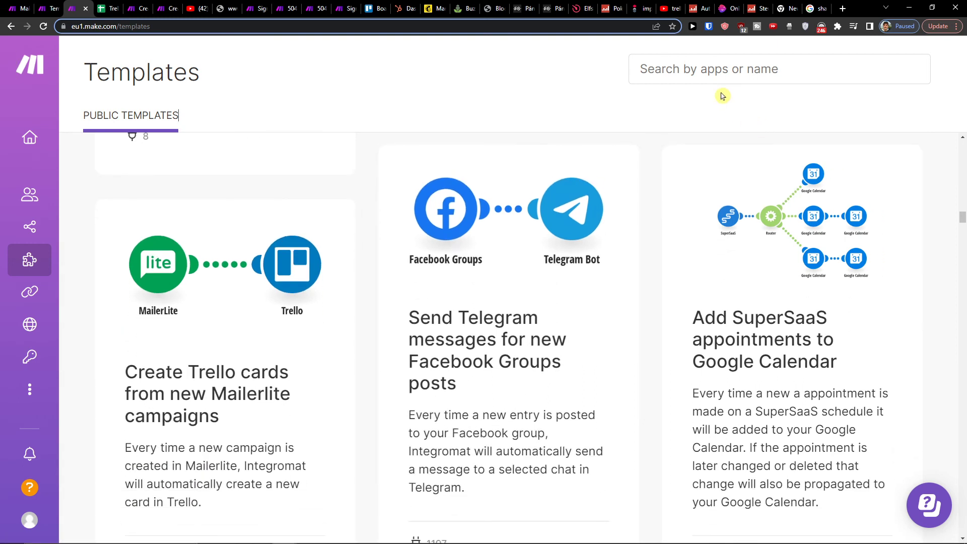
# Step: Search 'telegram' and filter the templates to Telegram Bot
pyautogui.write('tele')
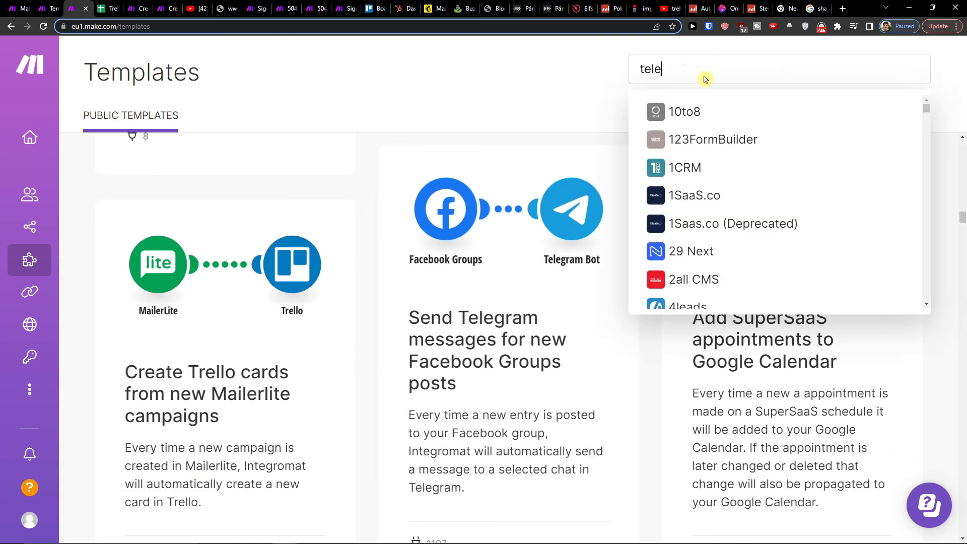
pyautogui.write('gram')
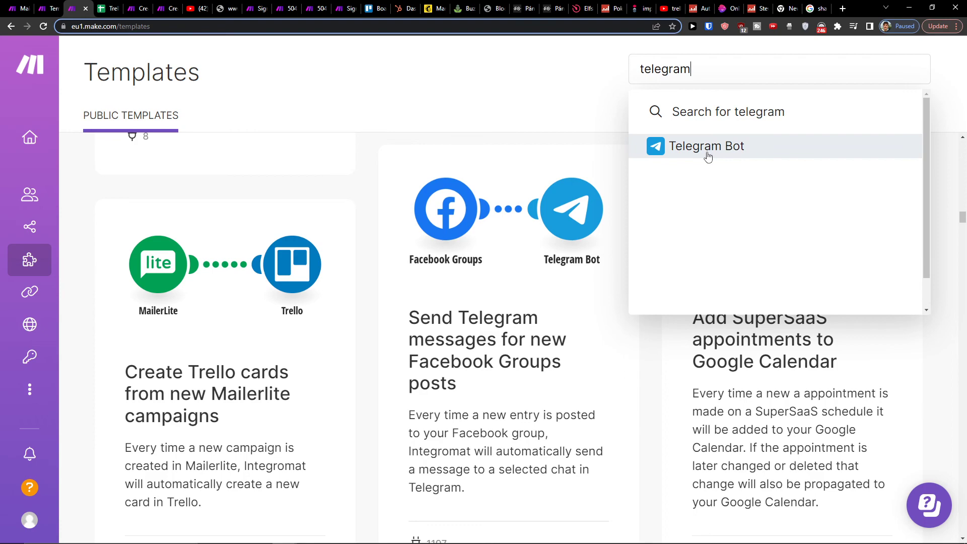
pyautogui.click(708, 146)
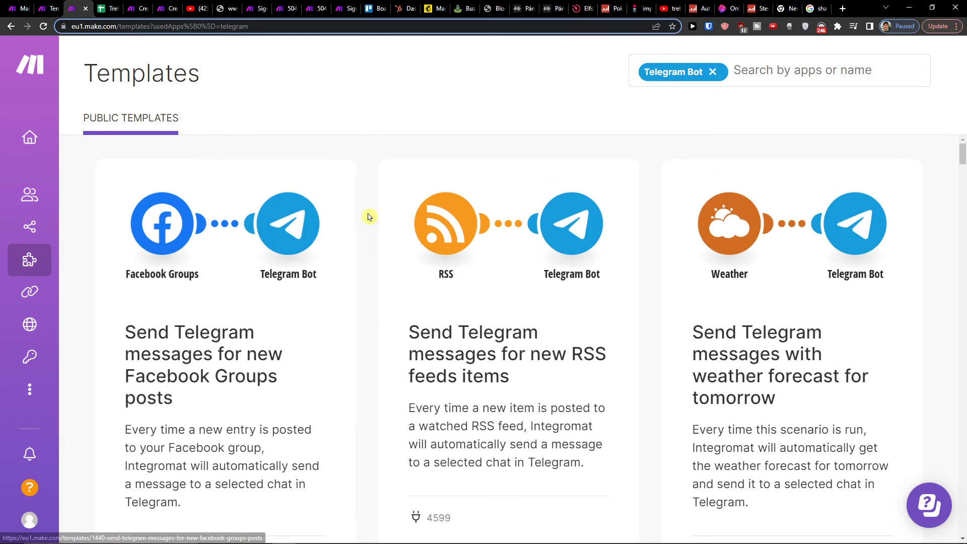
# Step: Remove the Telegram Bot filter and search for 'whatsapp' templates
pyautogui.click(712, 72)
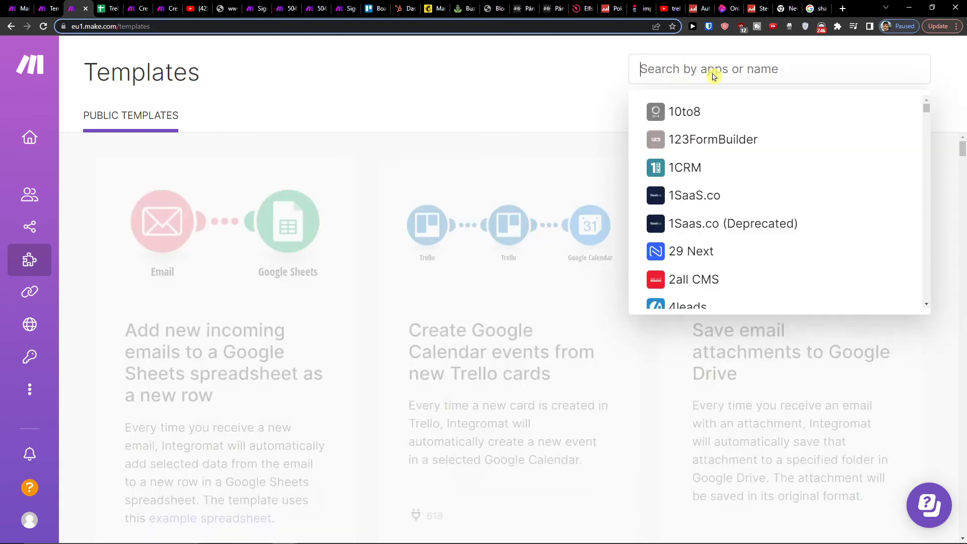
pyautogui.write('whatsapp')
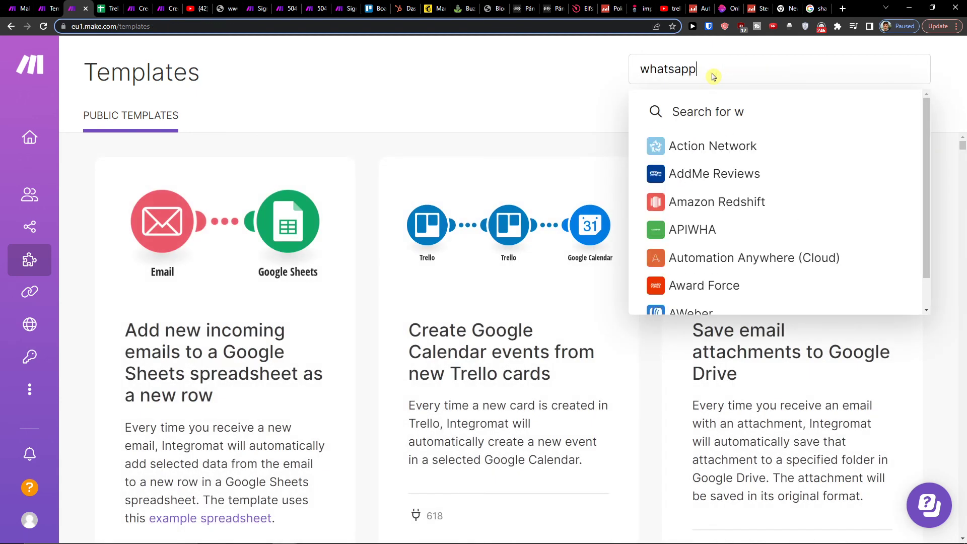
pyautogui.press('Backspace')
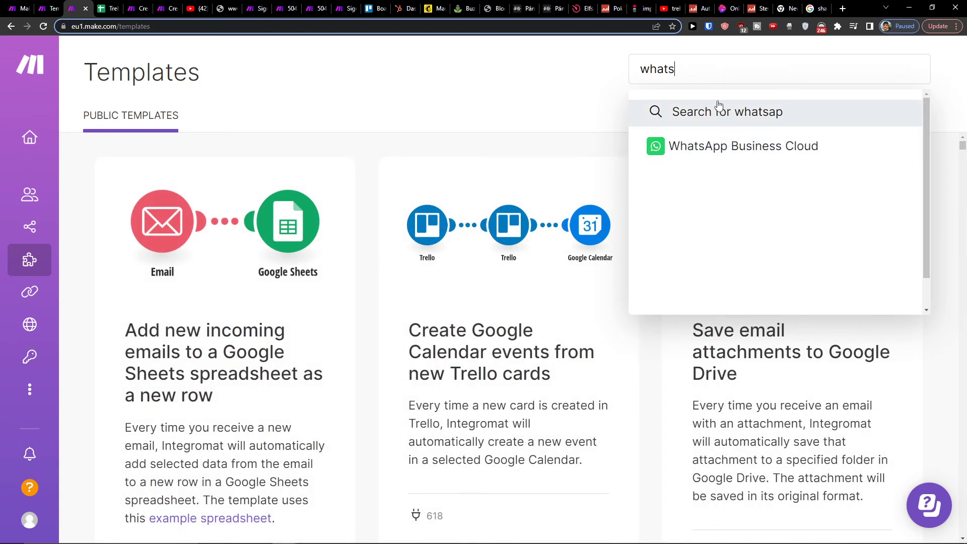